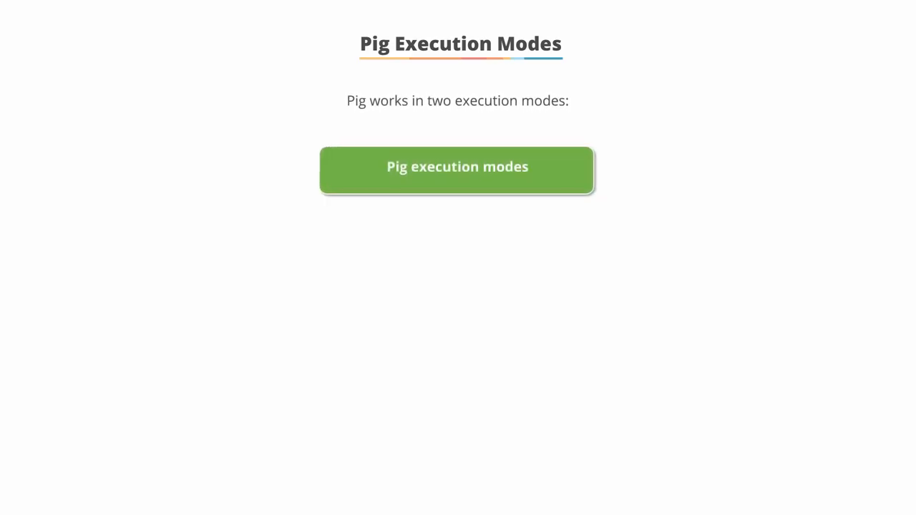
# - Reveal the local mode (OS file system) and MapReduce mode (HDFS) boxes with their terminal command examples
pyautogui.click(458, 169)
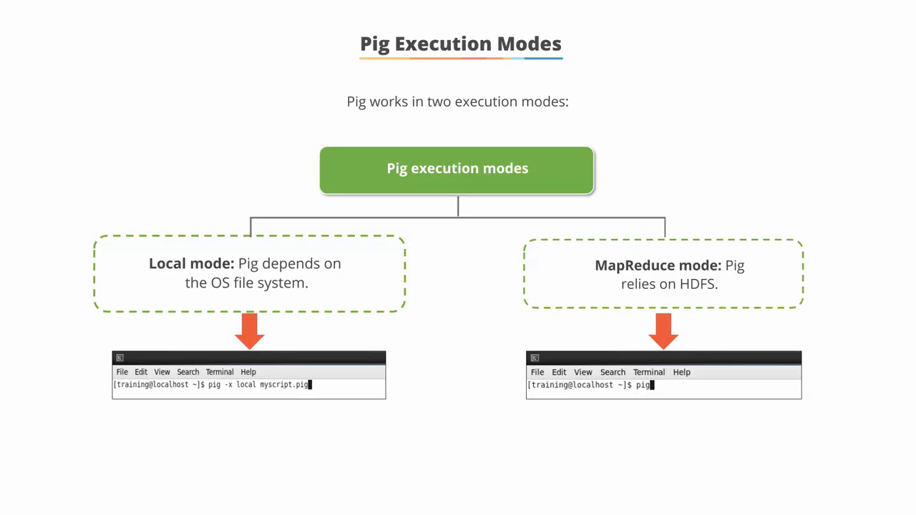